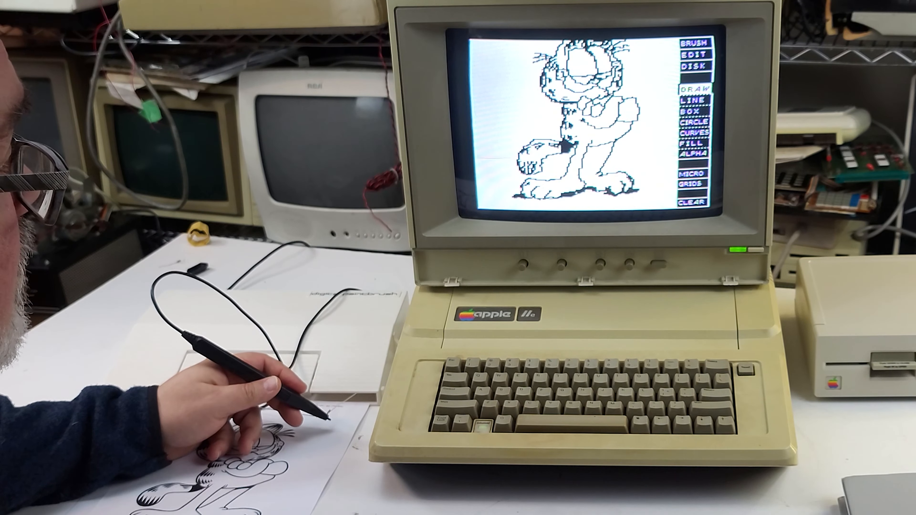
Step: Choose FORMAT NEW DISK from the disk options for the Garfield drawing
left_click(692, 60)
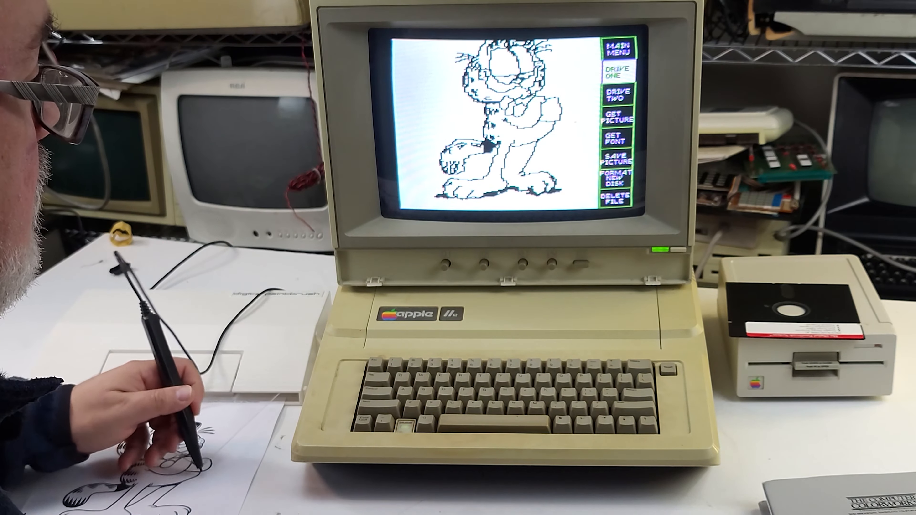
left_click(616, 174)
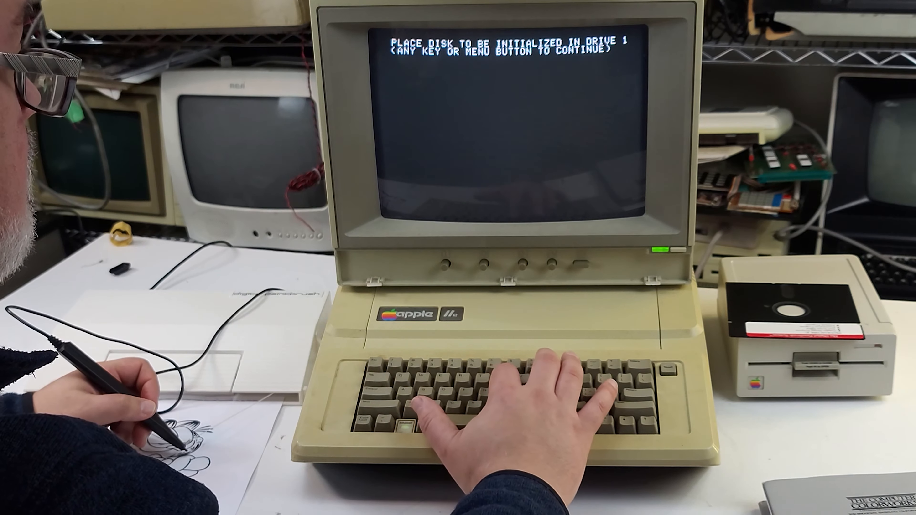
Step: Confirm the disk in drive 1 is ready so formatting proceeds
key("enter")
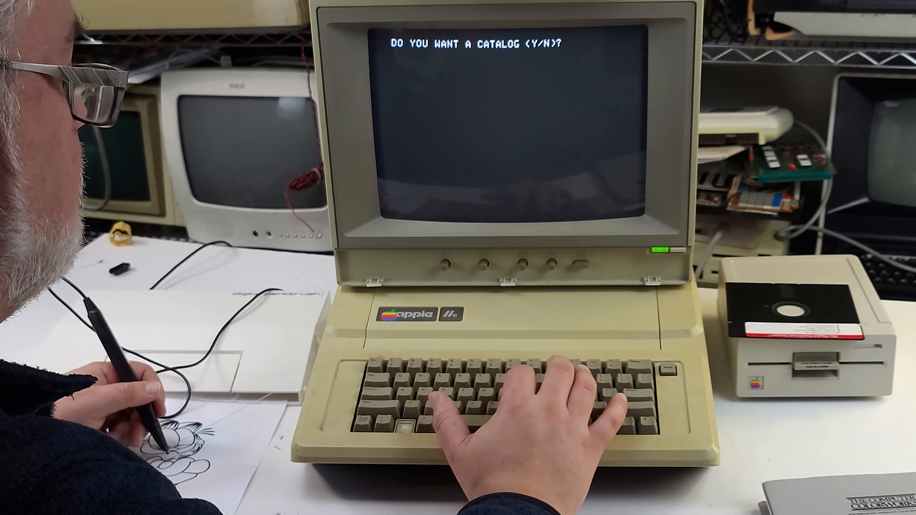
Step: Decline the catalog and save the picture under the name GARFIELD
type("NO")
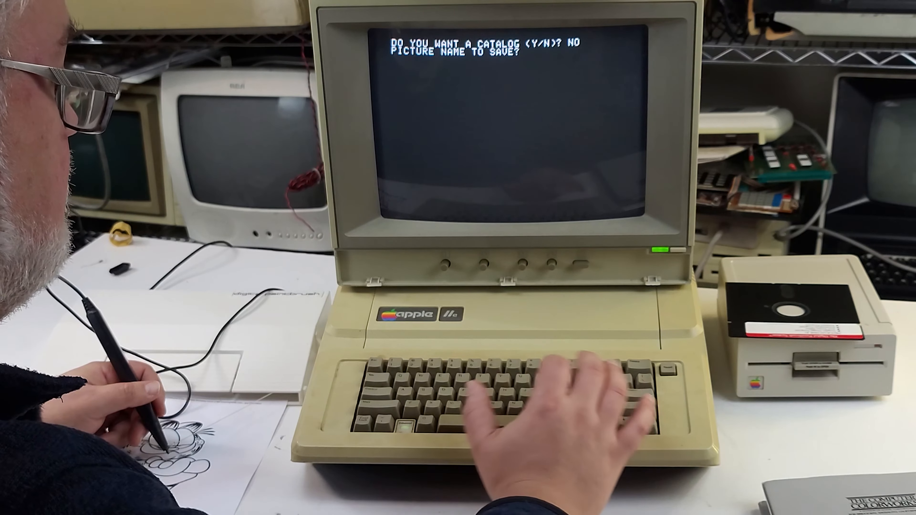
type("GARFI")
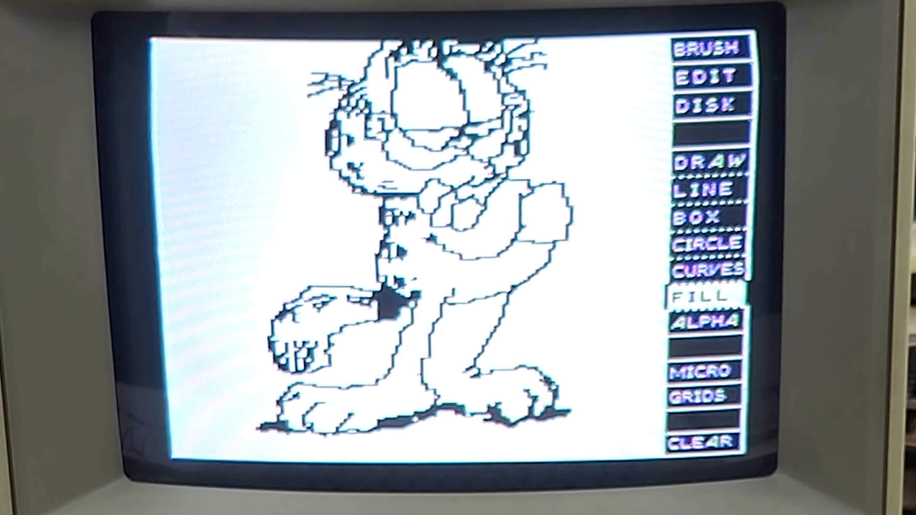
Step: Fill Garfield's head and body regions with pink
left_click(433, 81)
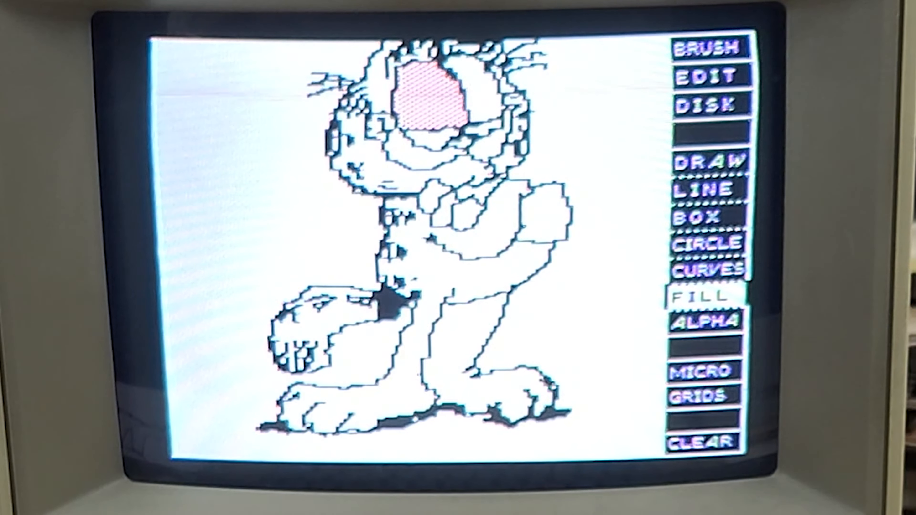
left_click(474, 88)
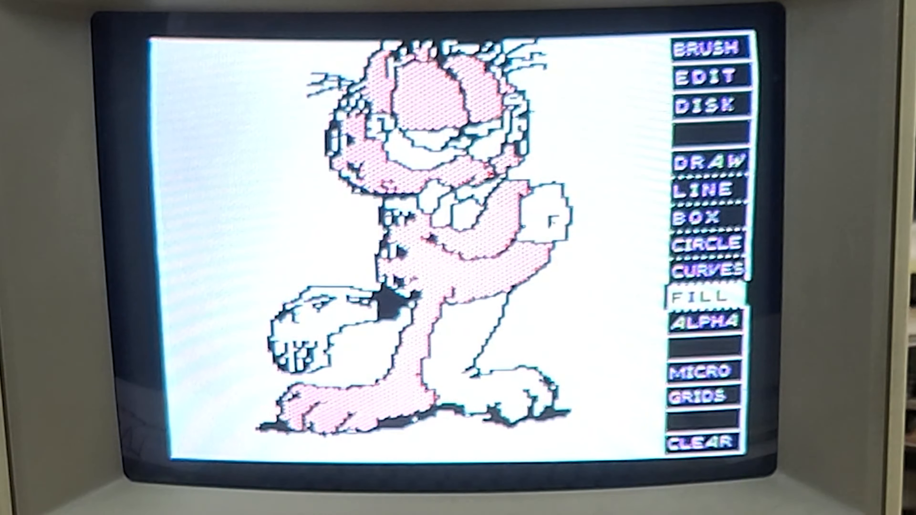
left_click(538, 217)
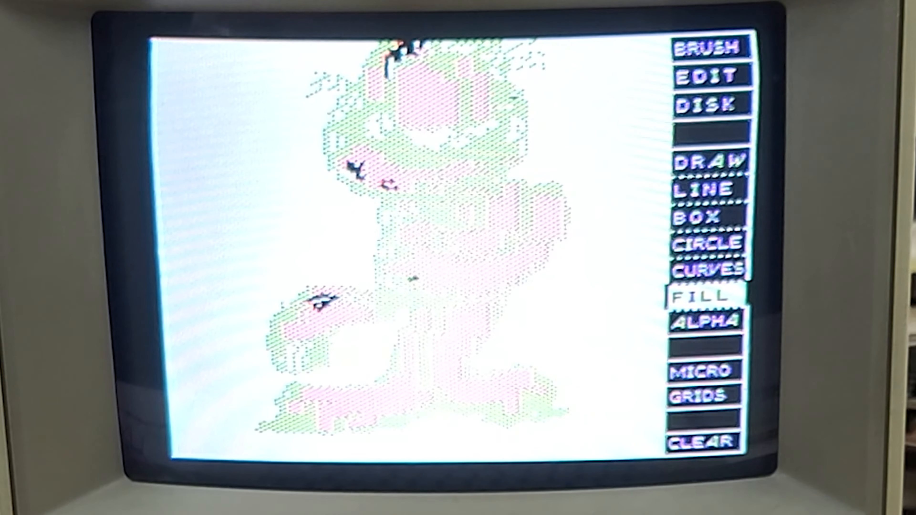
Step: Bring up the disk options after adding green to the mouth and surroundings
left_click(705, 104)
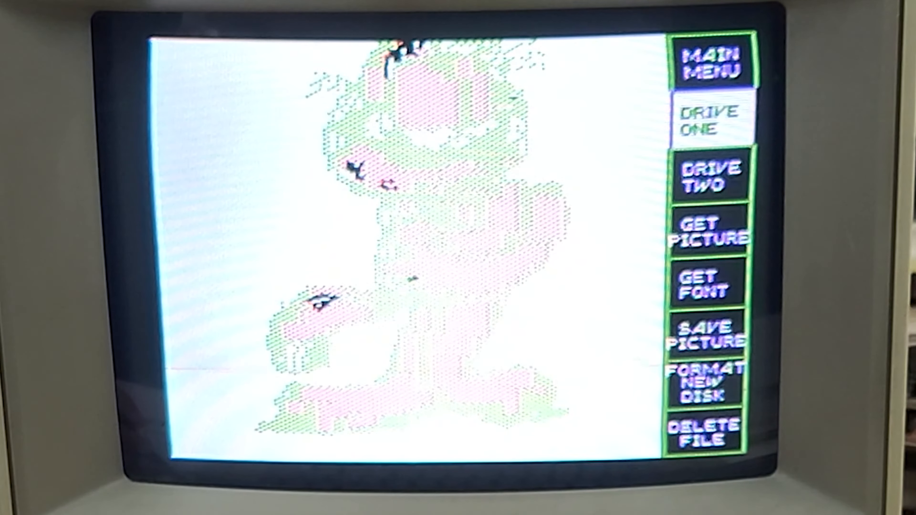
Step: Get the saved picture named GARFIELD from disk, answering Y to the catalog
left_click(706, 119)
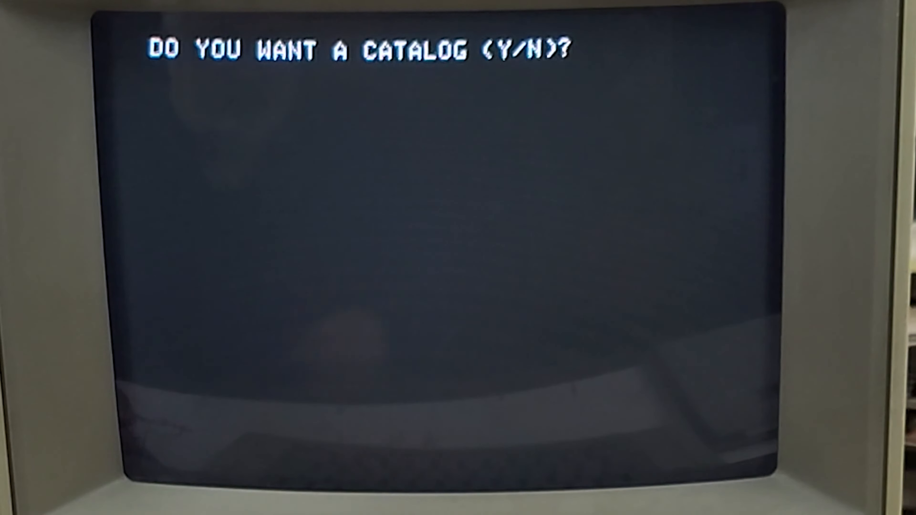
type("YES")
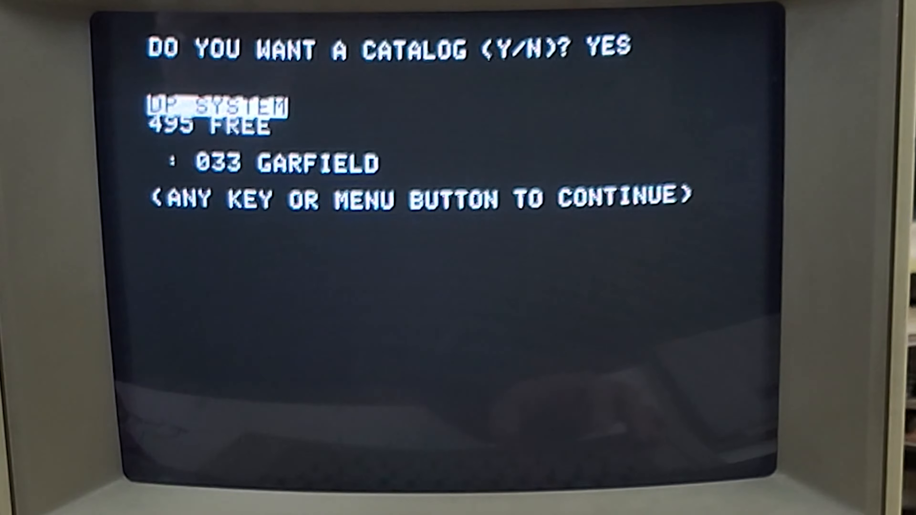
type("GET? G")
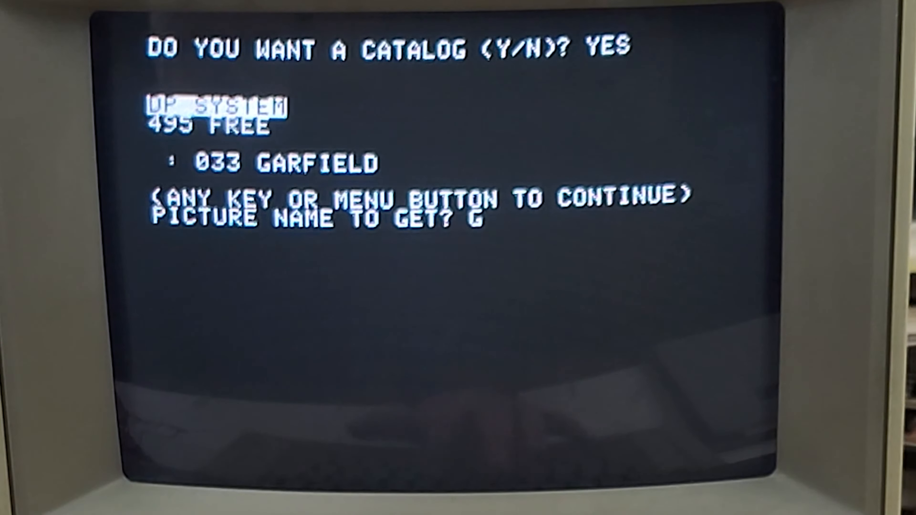
type("ARFIE")
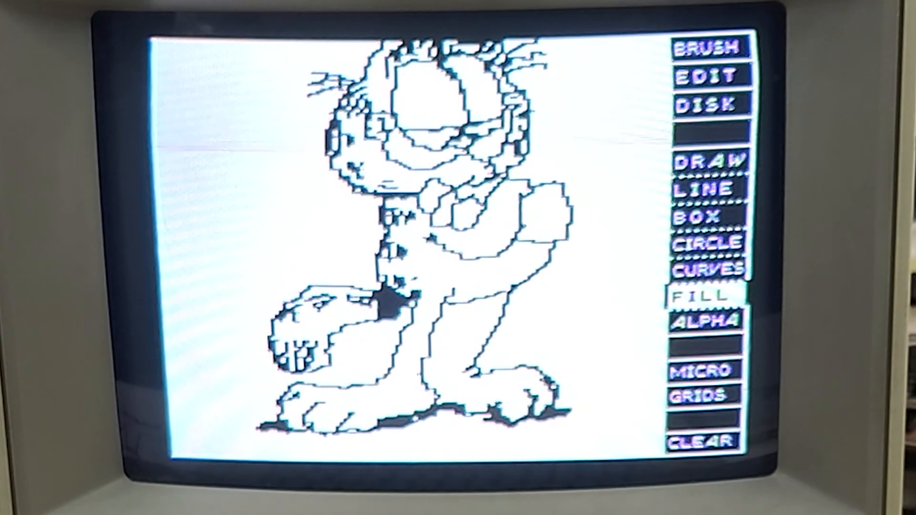
Step: Switch to the editing options and bring up the colour palette
left_click(706, 76)
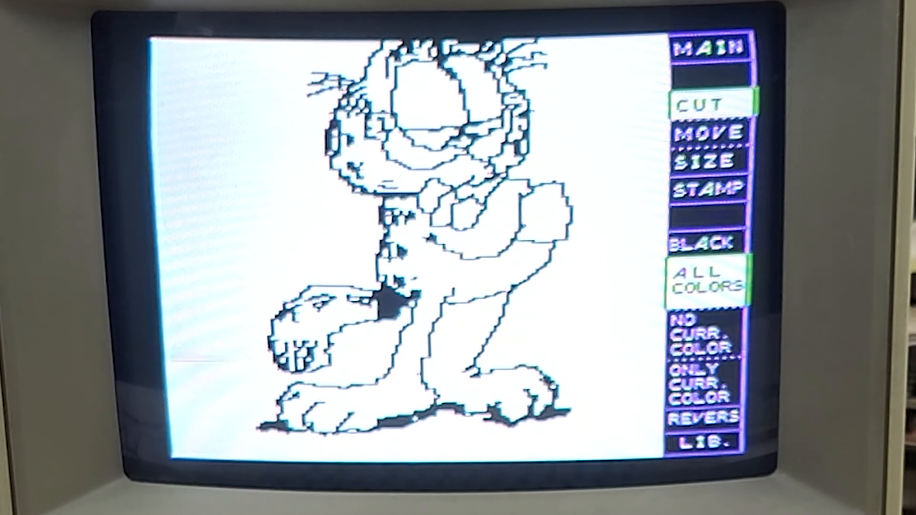
left_click(709, 47)
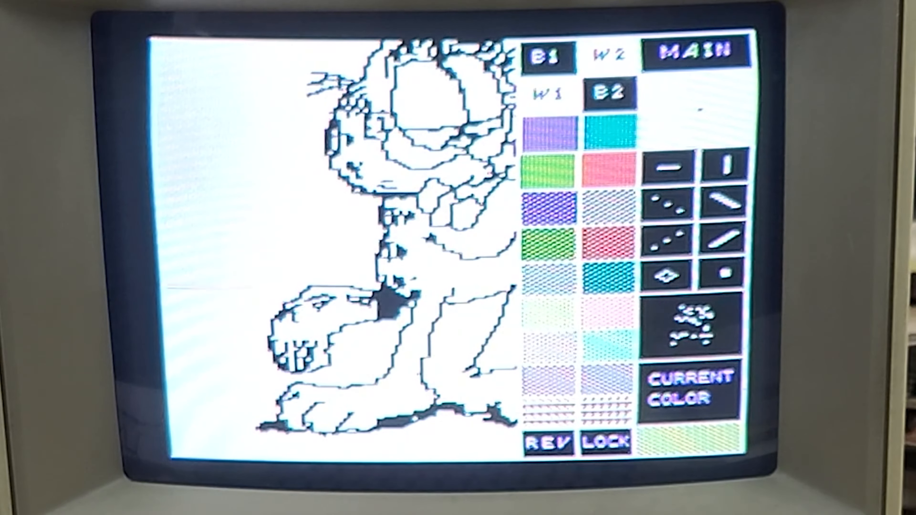
Step: Bring up the disk options for the pink-filled Garfield
left_click(698, 50)
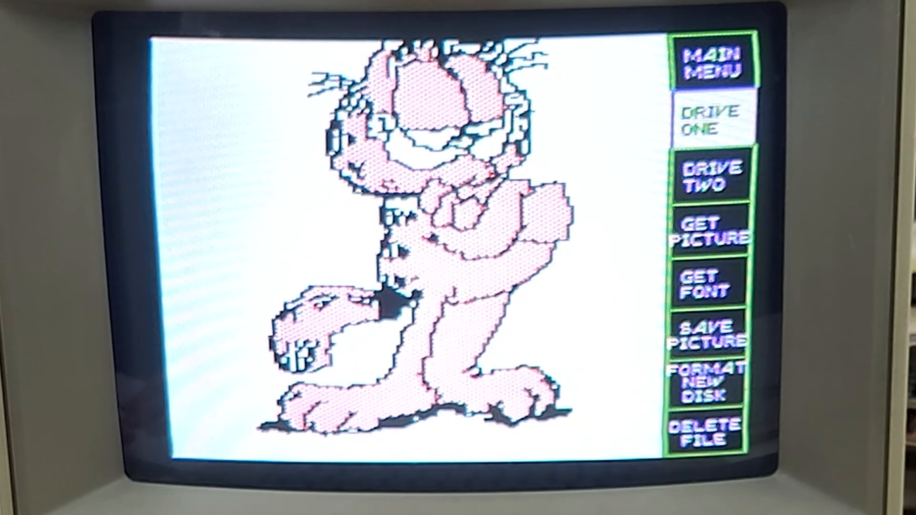
Step: Save the picture to disk as GARFIELD, answering NO to the catalog
left_click(708, 120)
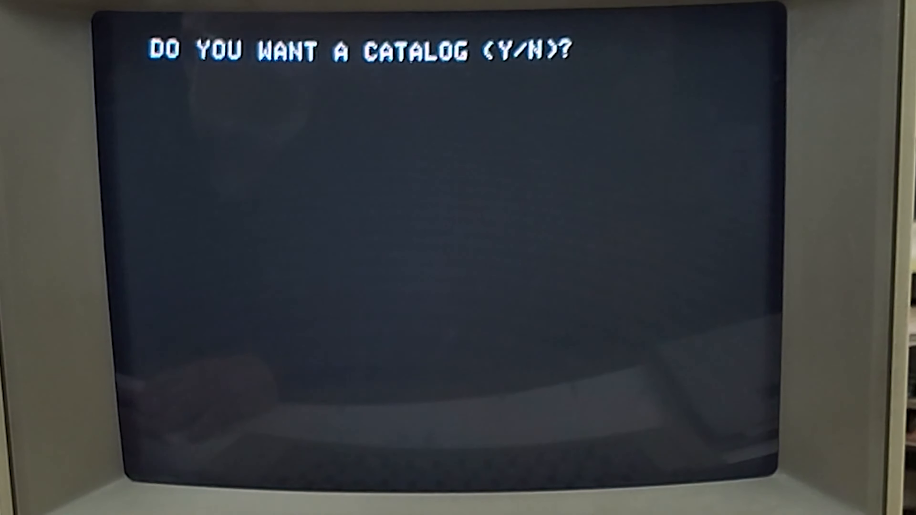
type("NO")
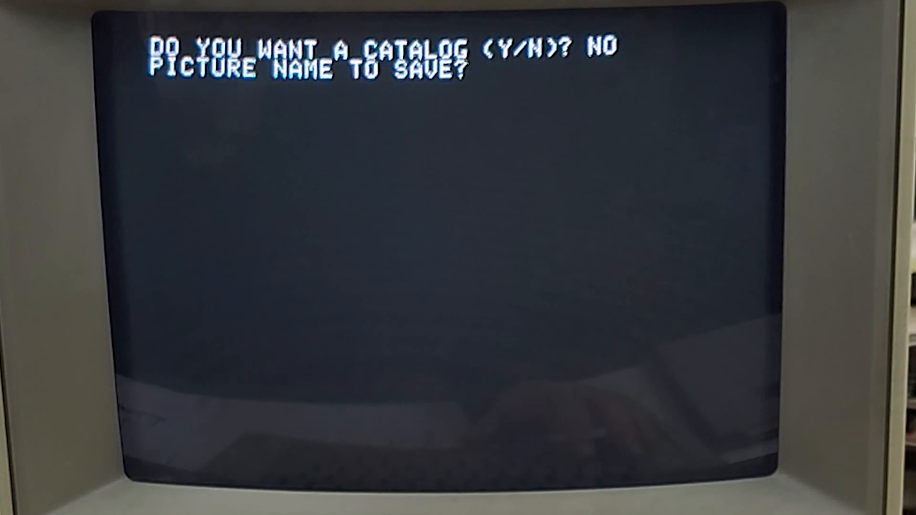
type("GARFI")
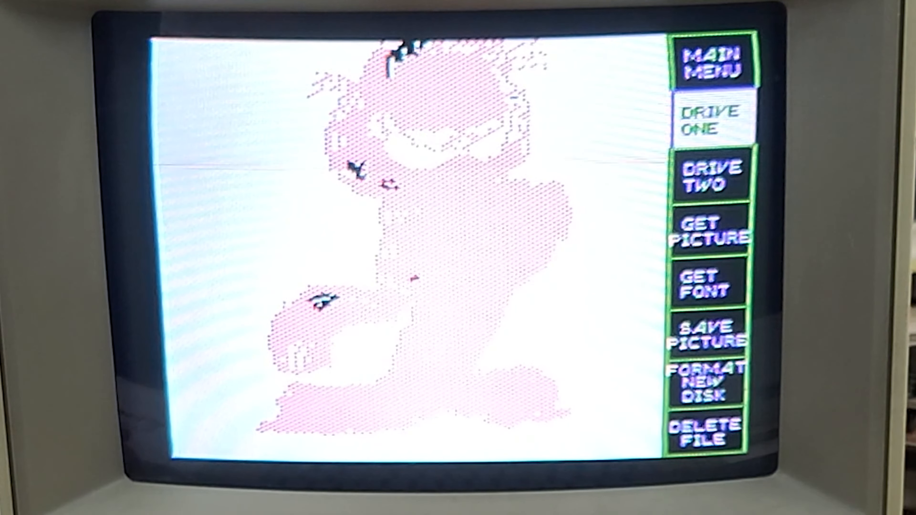
Step: Get the saved GARFIELD picture back from disk
left_click(708, 237)
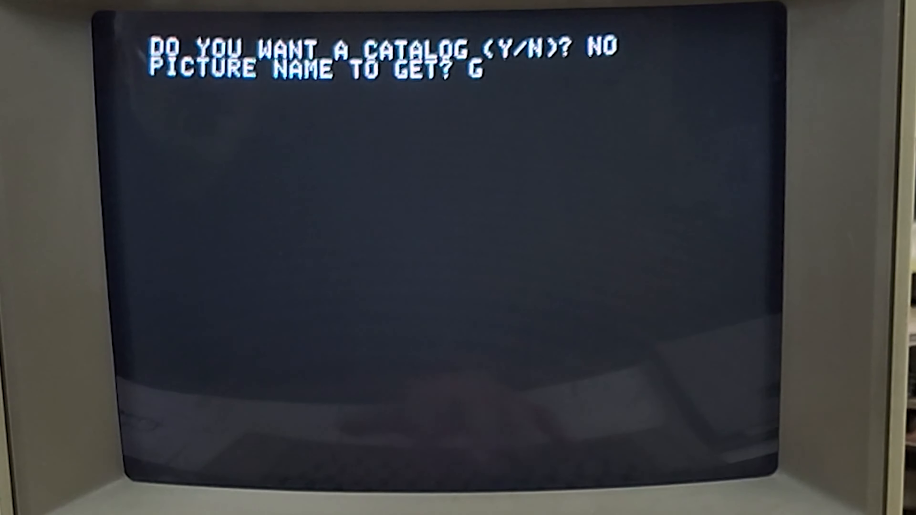
type("ARFIEL")
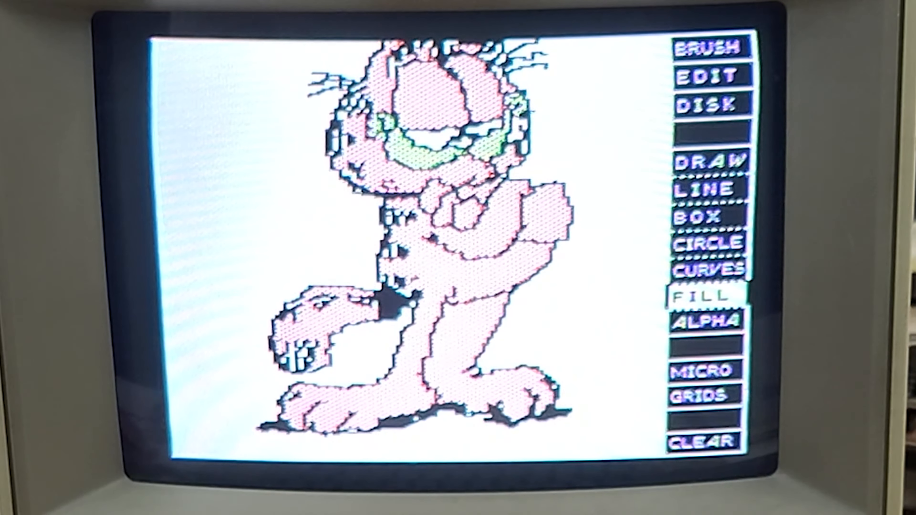
Step: Save the green-mouthed Garfield to disk under the GARFIELD name
left_click(706, 104)
type("GA")
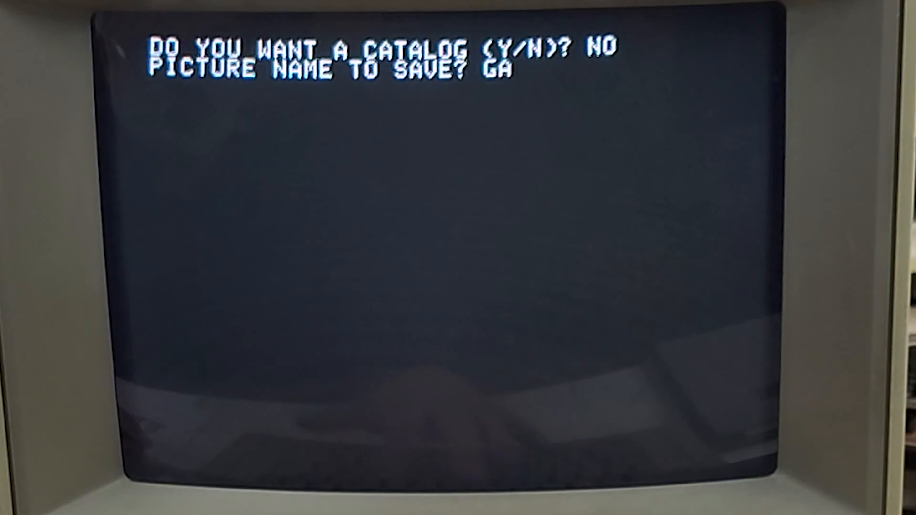
type("RFIELD")
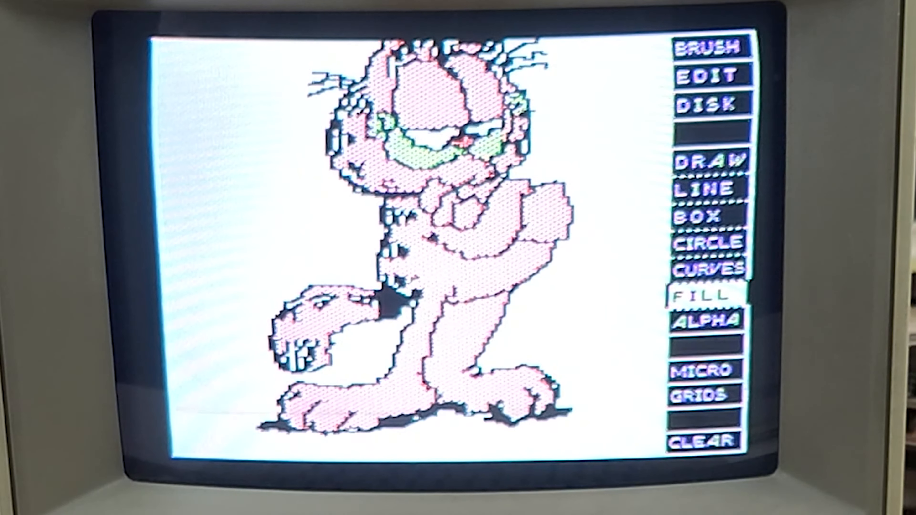
Step: Answer NO to the catalog prompt and enter the picture name beginning GARFI for the new save
left_click(706, 104)
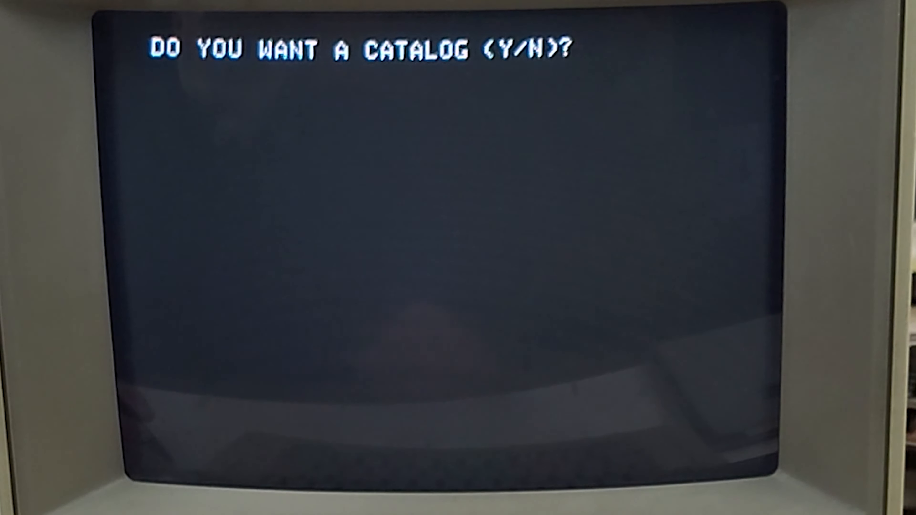
type("NO")
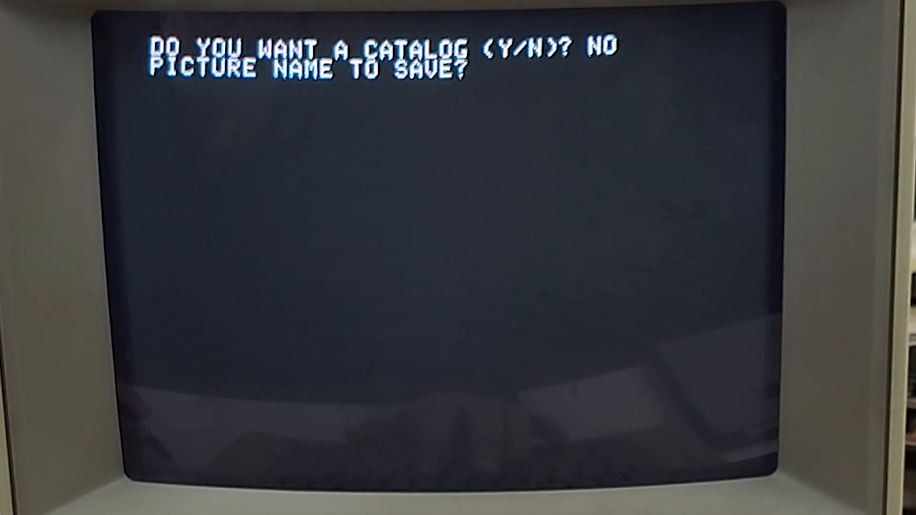
type("GARF")
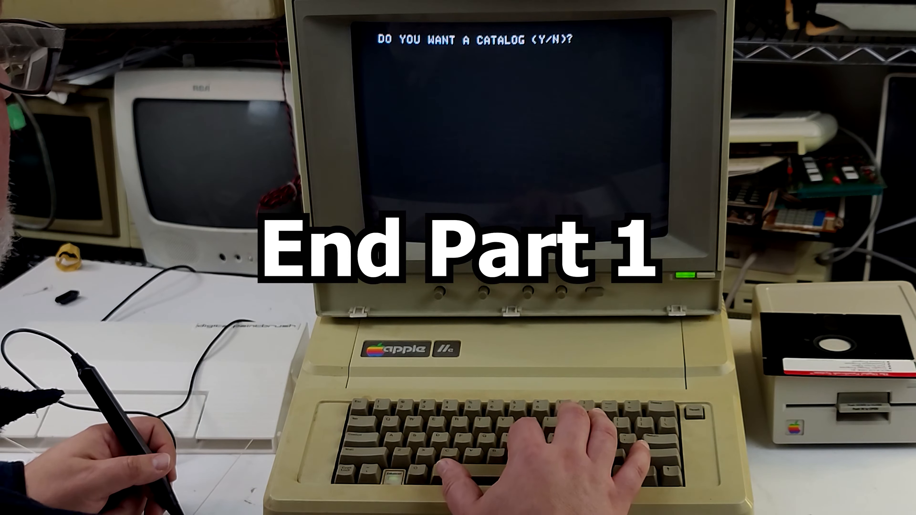
type("NO")
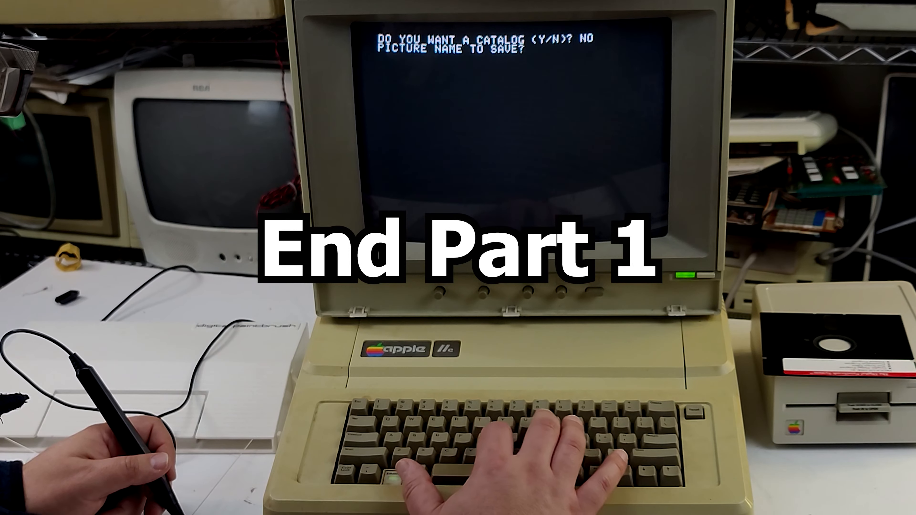
type("GARFI")
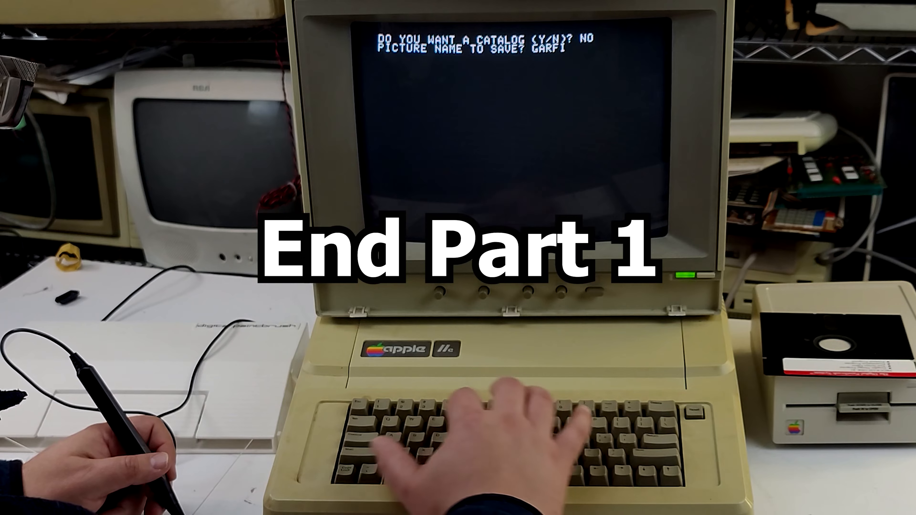